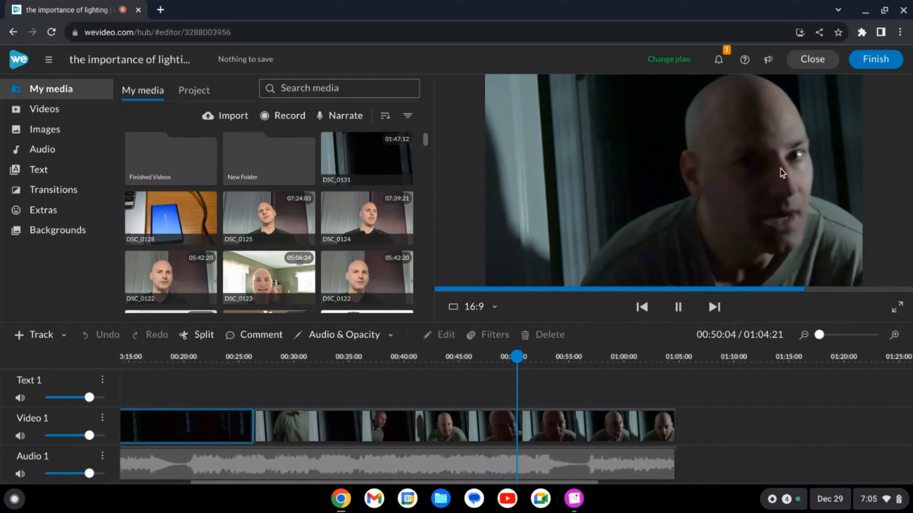
Preview the film, playing and pausing through the opening and up to about 30 seconds
click(677, 307)
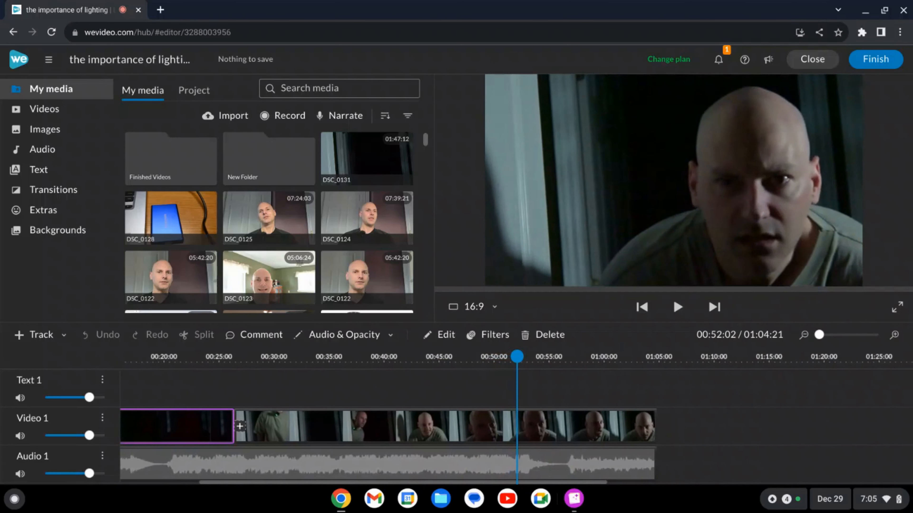
mouse_move(720, 162)
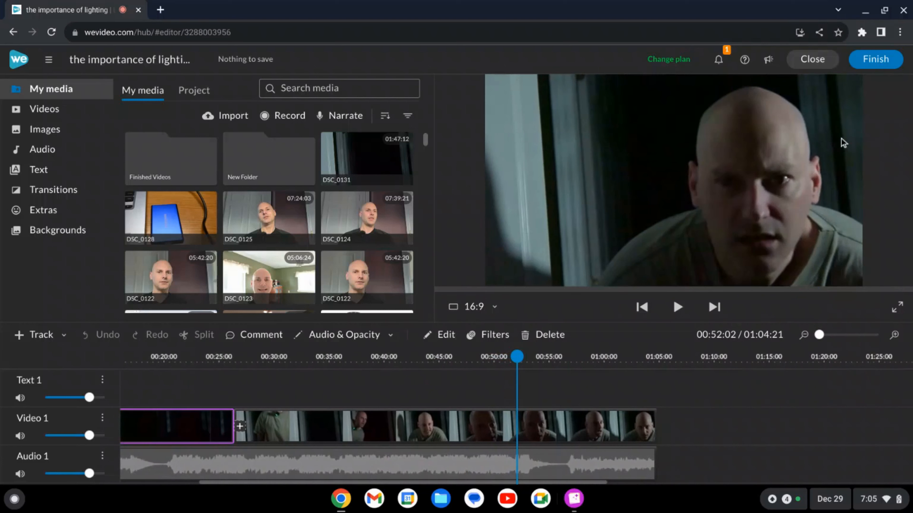
mouse_move(526, 142)
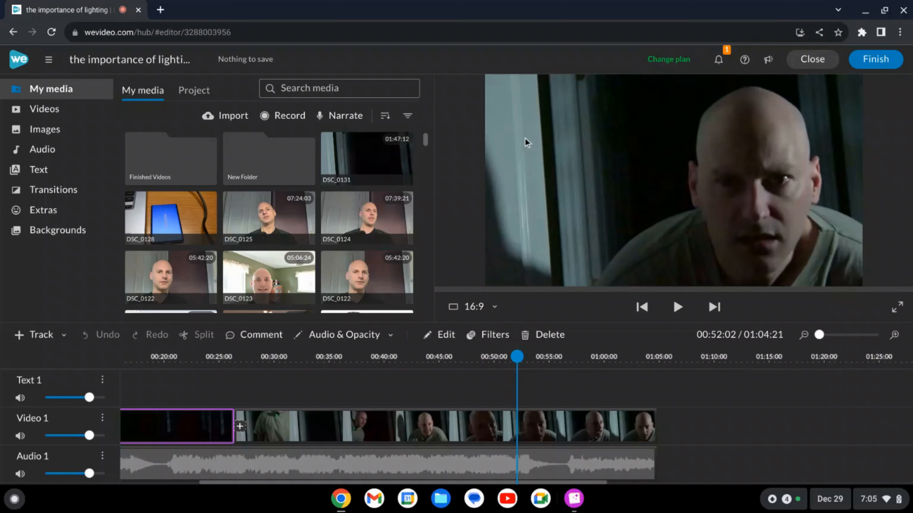
mouse_move(548, 167)
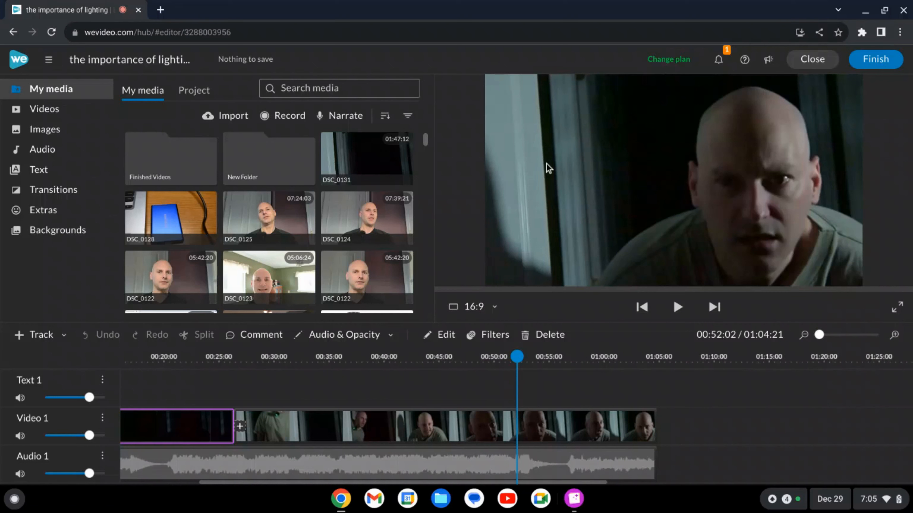
click(677, 306)
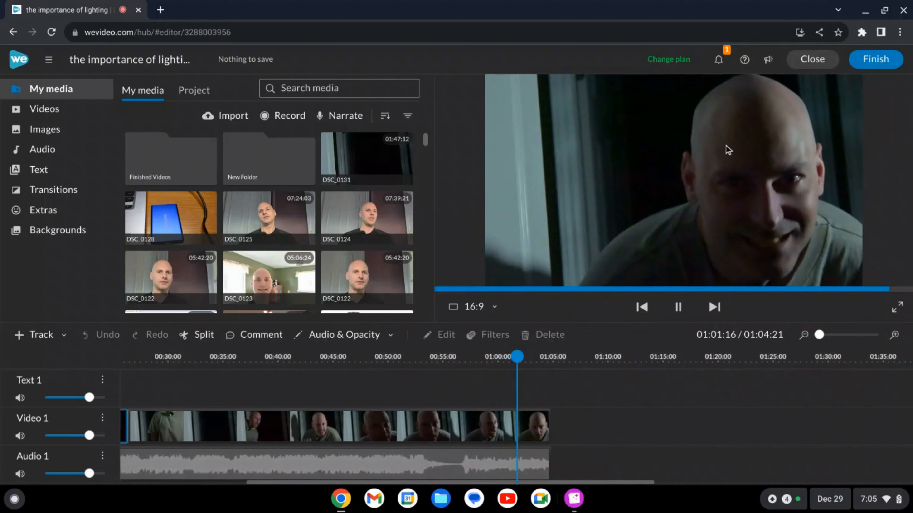
click(677, 307)
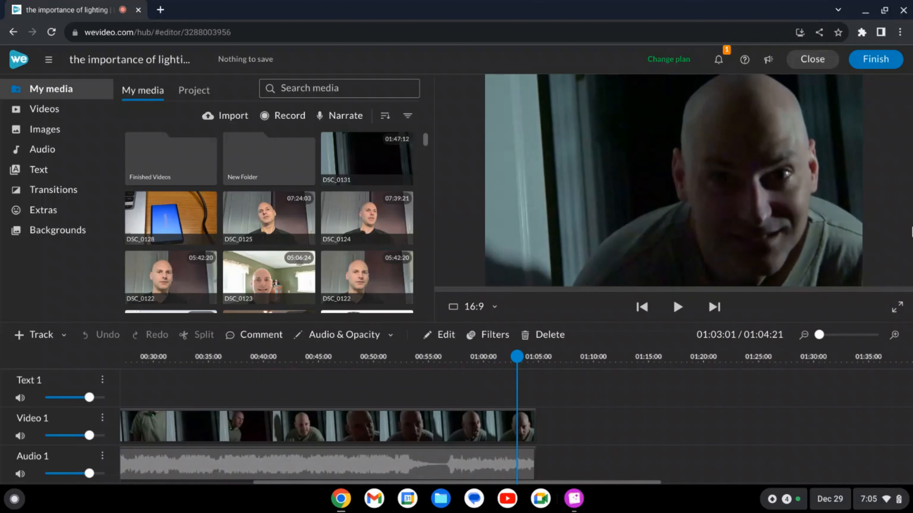
mouse_move(524, 350)
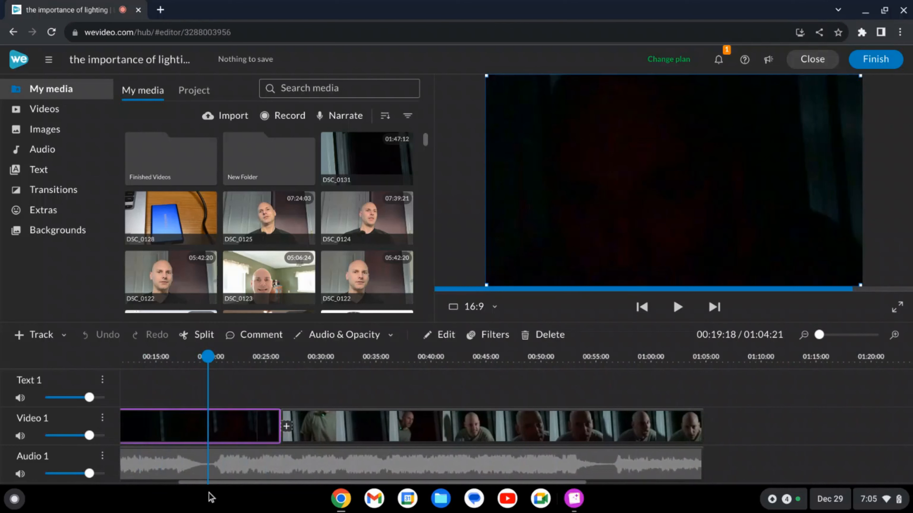
click(677, 306)
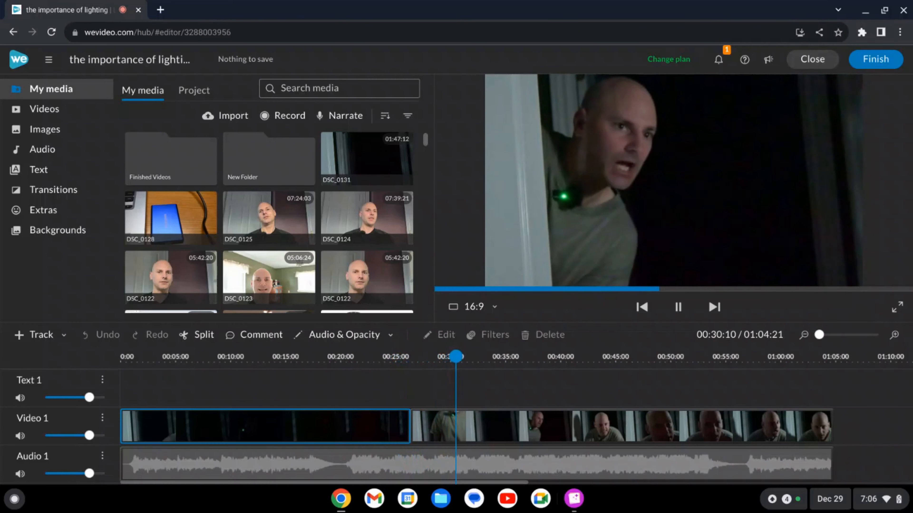
click(264, 425)
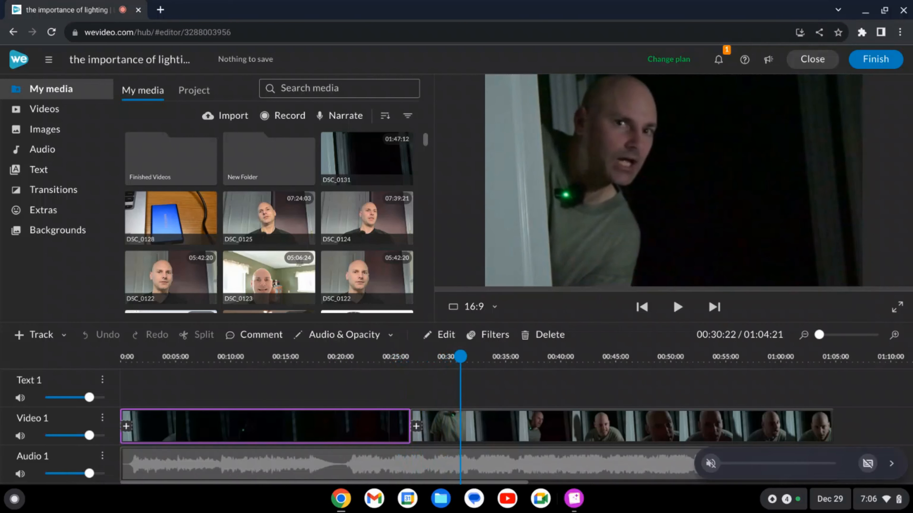
click(709, 464)
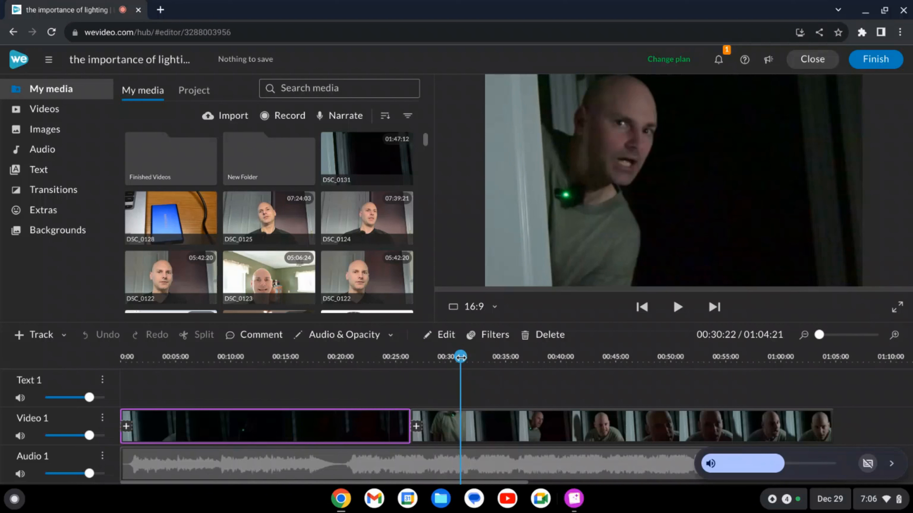
click(298, 356)
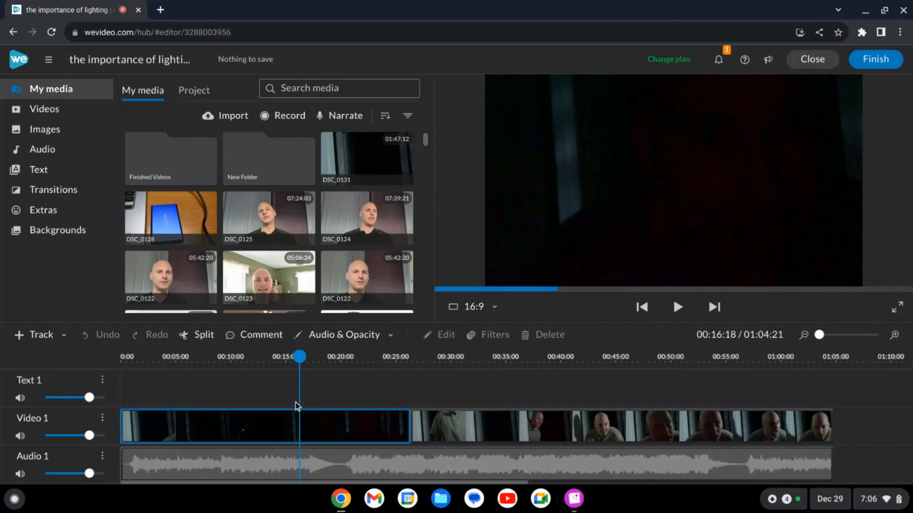
click(261, 426)
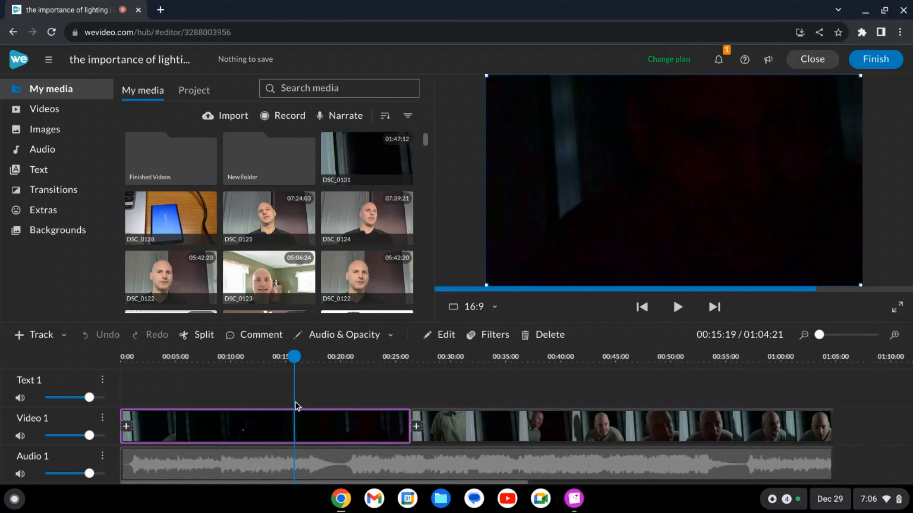
click(677, 307)
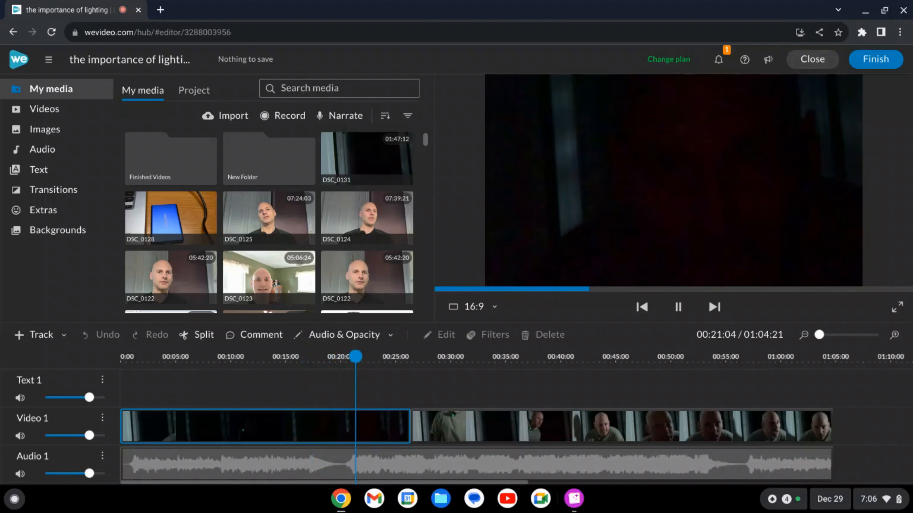
click(379, 356)
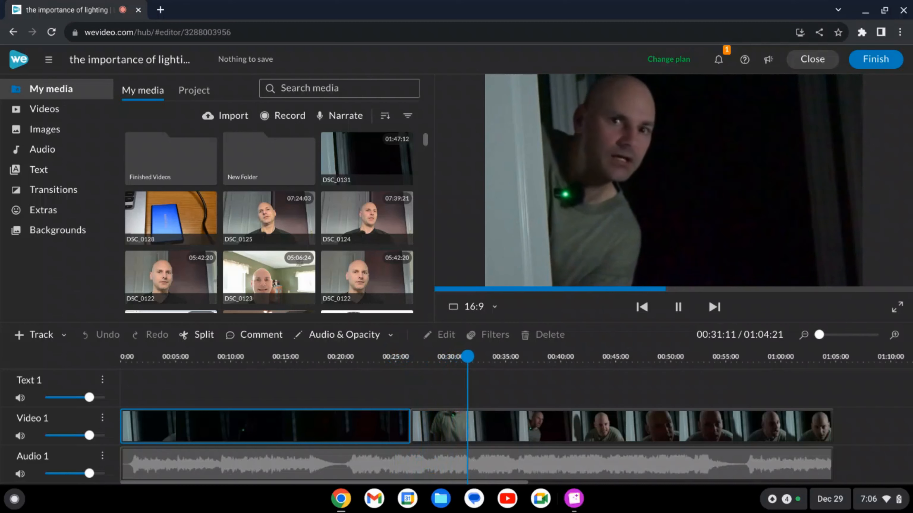
Set the Audio 1 music clip's volume to 84 in its edit settings and confirm with Done
click(264, 426)
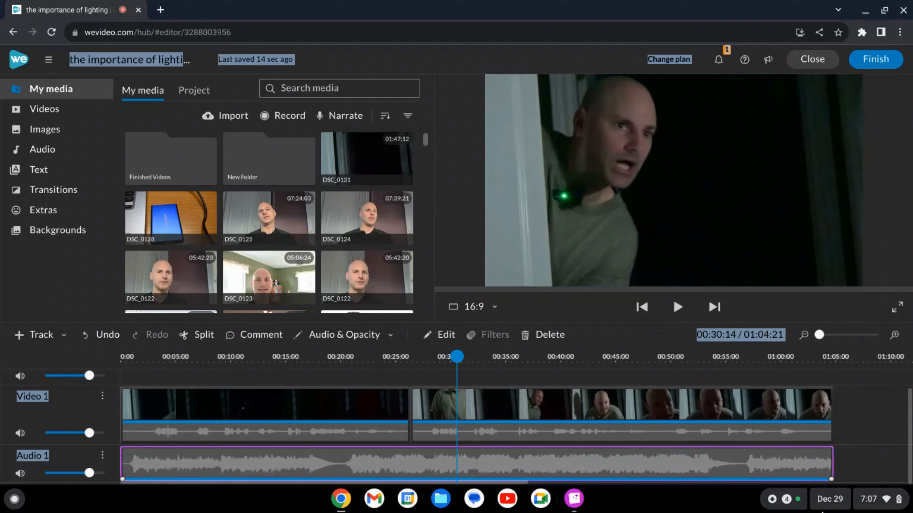
click(677, 307)
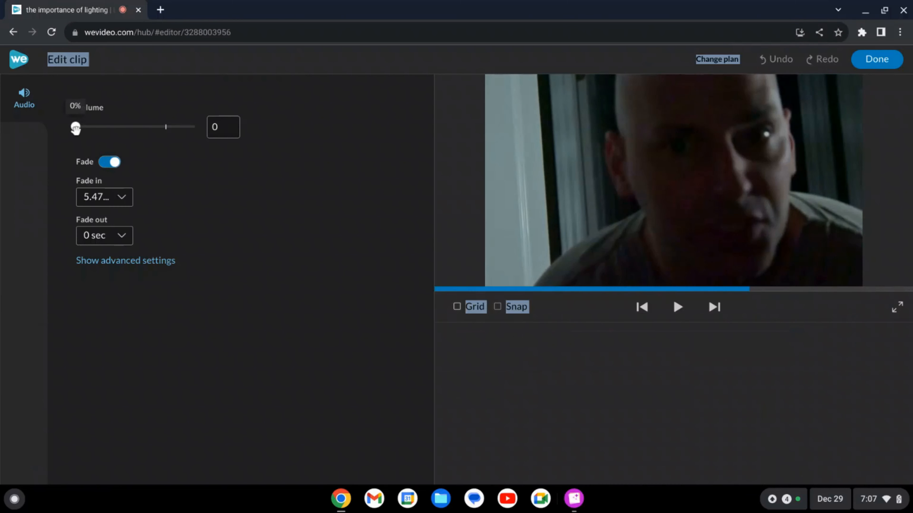
drag(76, 127, 158, 127)
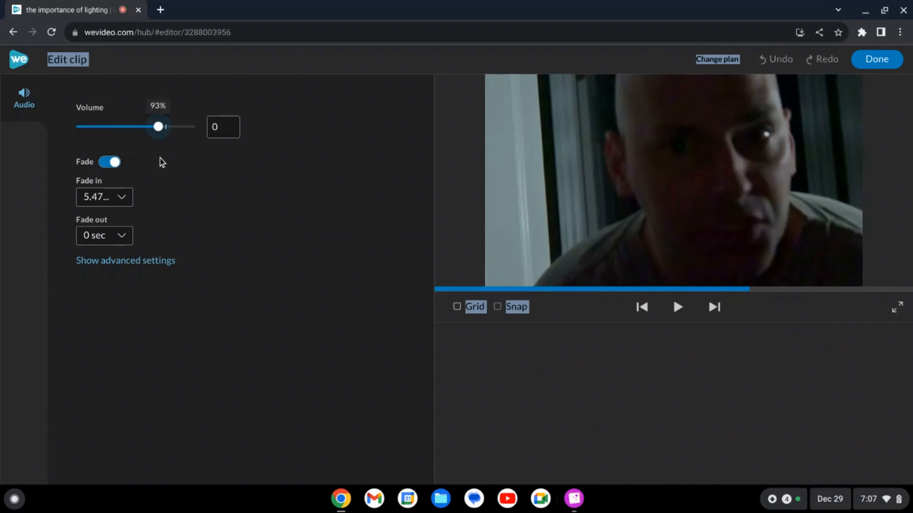
drag(158, 127, 150, 127)
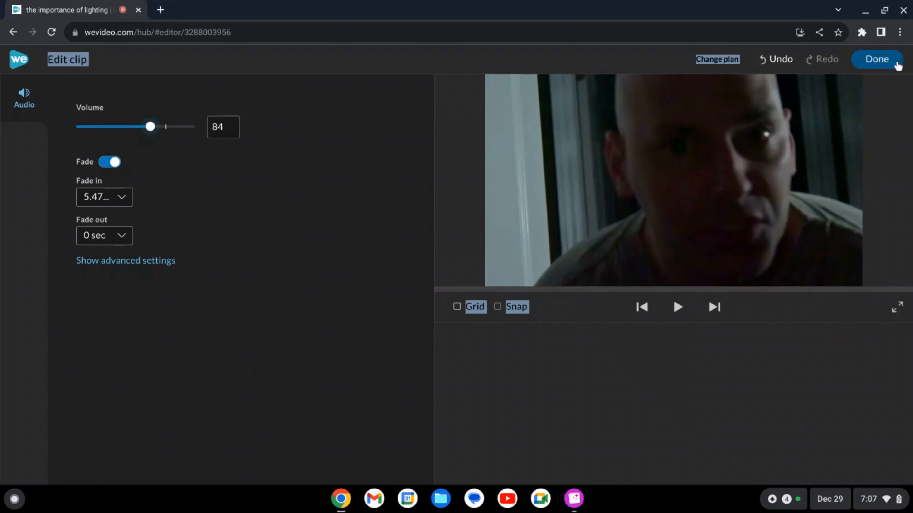
click(876, 59)
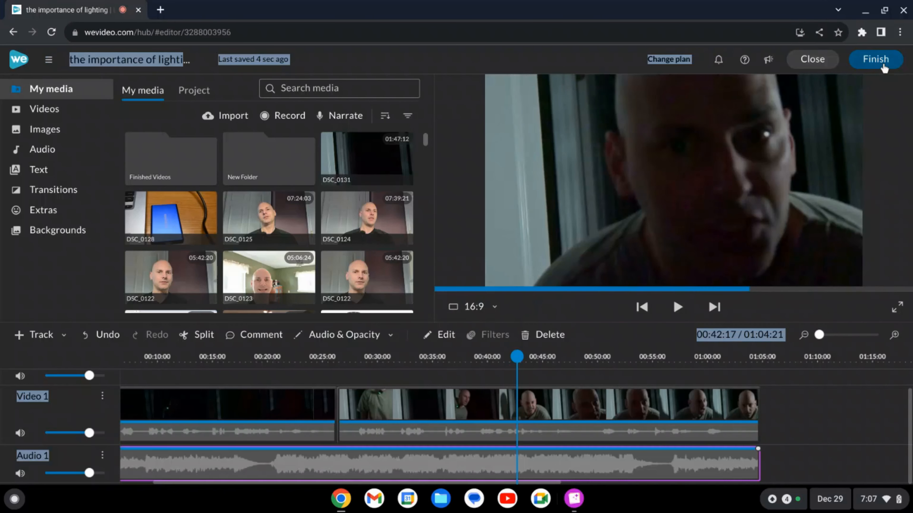
Slope the music volume keyframe down to about the 35 s mark and play back to check it
click(677, 307)
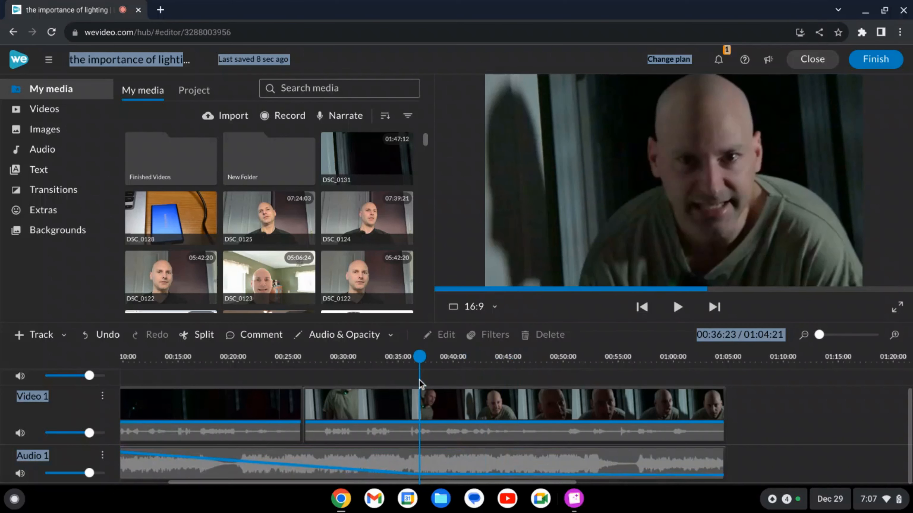
click(677, 307)
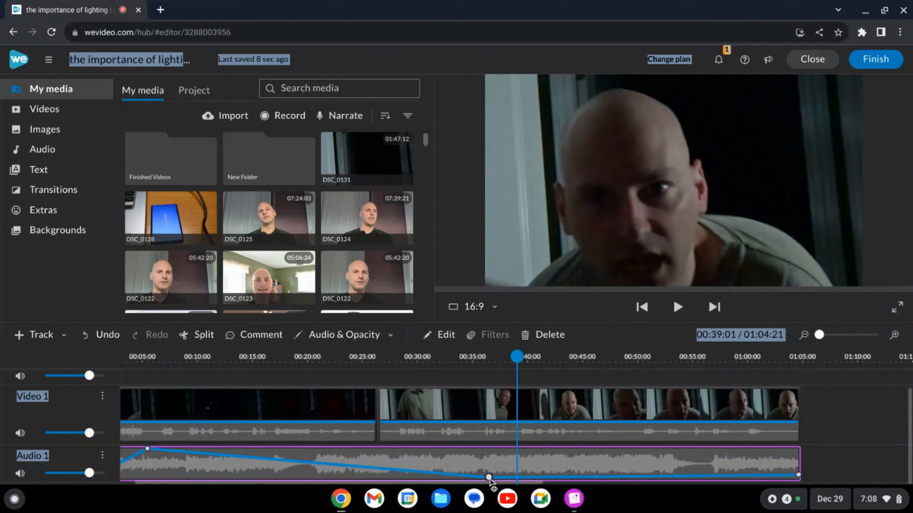
mouse_move(803, 475)
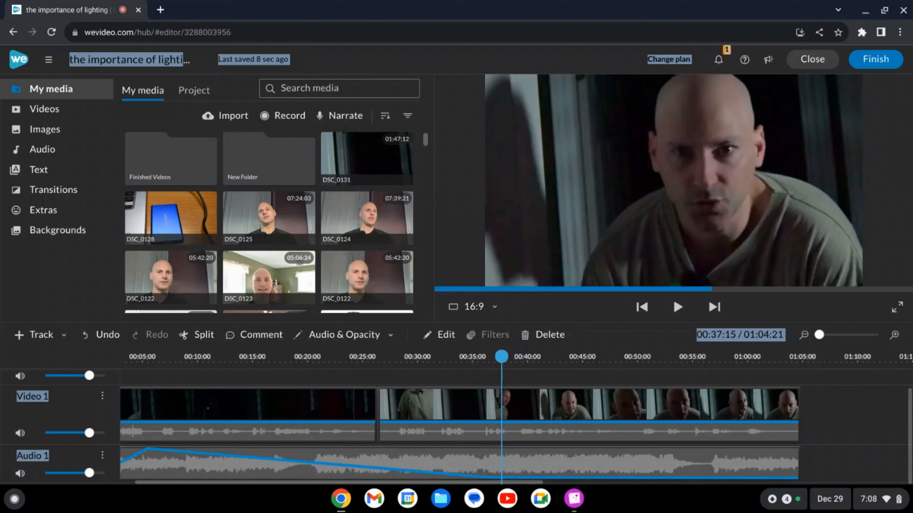
click(677, 306)
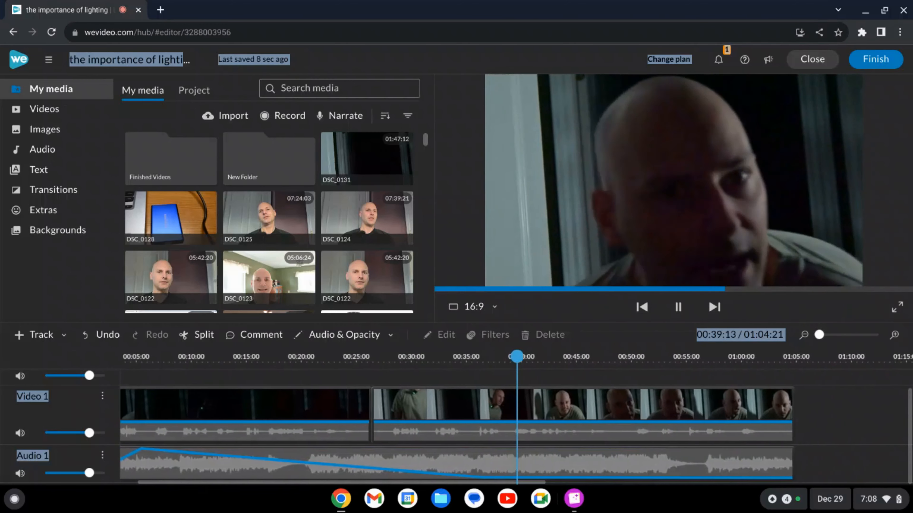